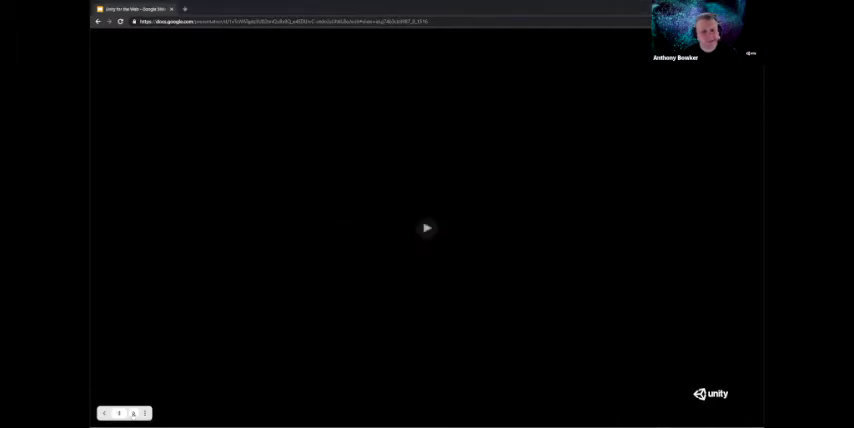
Start the demo and create the new Unity project from the chosen template.
click(426, 228)
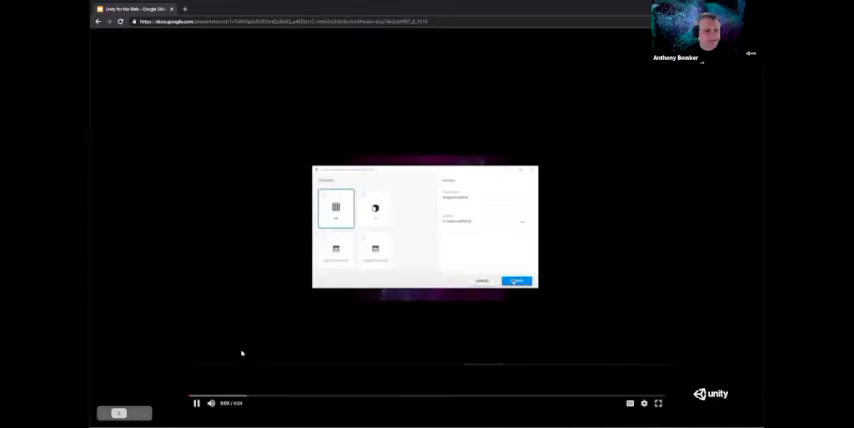
click(516, 280)
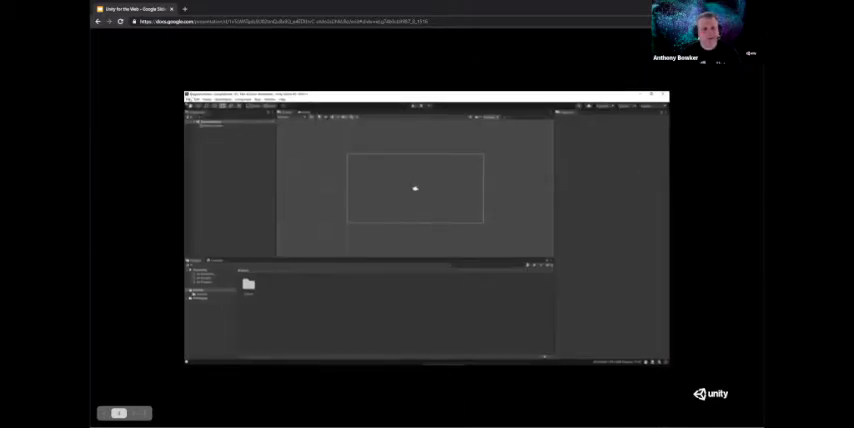
click(190, 100)
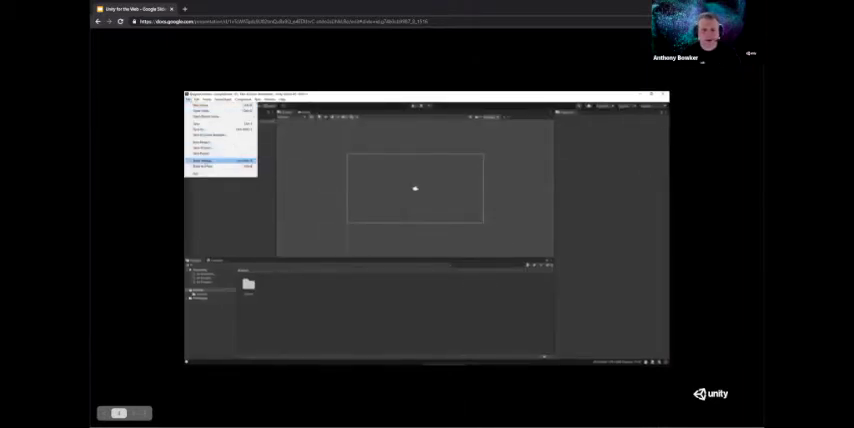
click(202, 160)
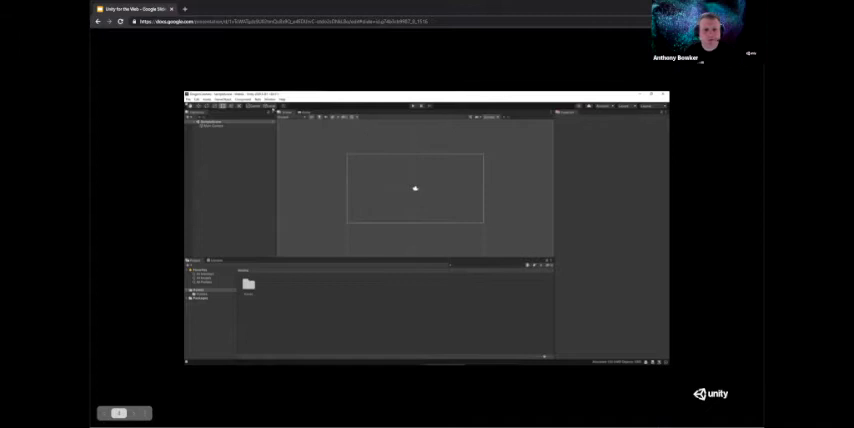
Load the Lost Crypt 2D sample project so its asset folders appear in the Project window.
click(278, 100)
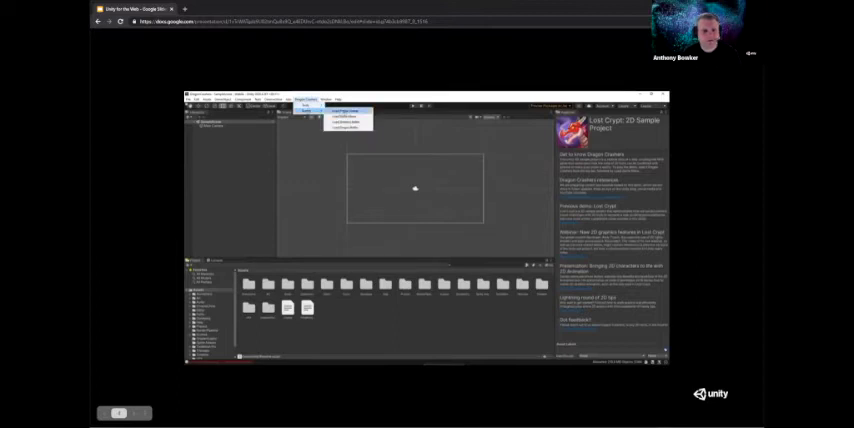
Open the Dragon Crashers title-screen scene and view its web build in the browser.
click(344, 112)
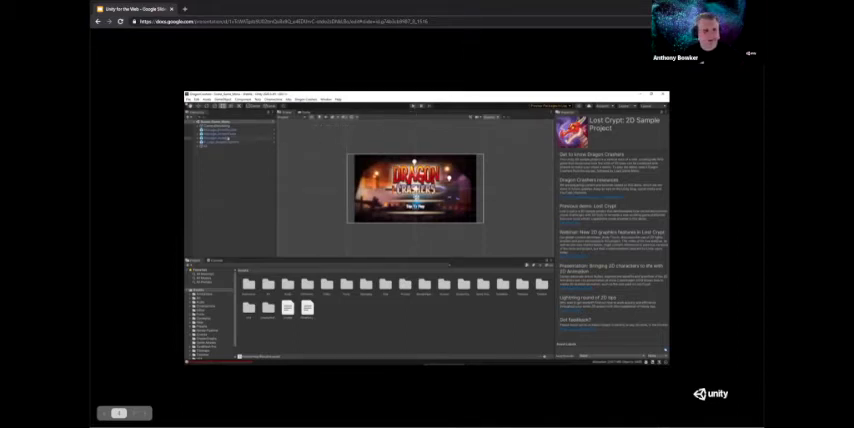
click(196, 100)
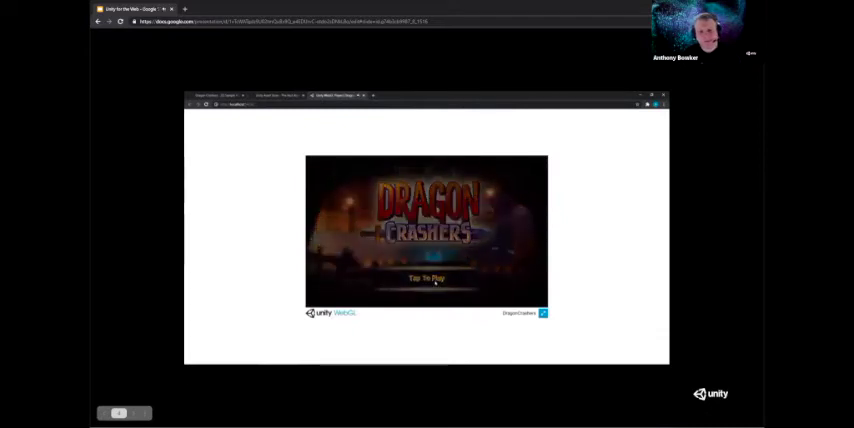
Tap To Start so the Dragon Crashers dungeon battle gameplay begins running.
click(428, 280)
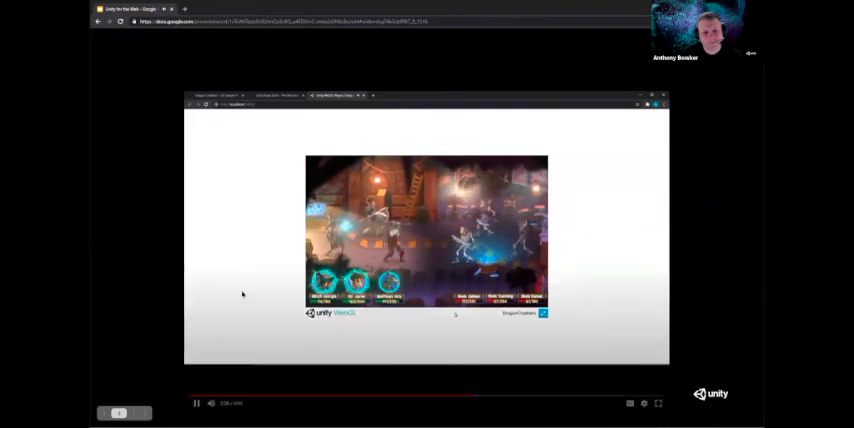
click(196, 404)
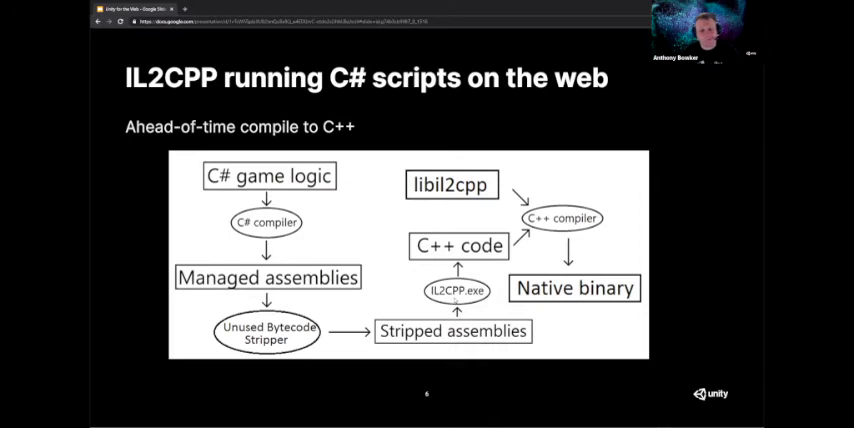
mouse_move(206, 378)
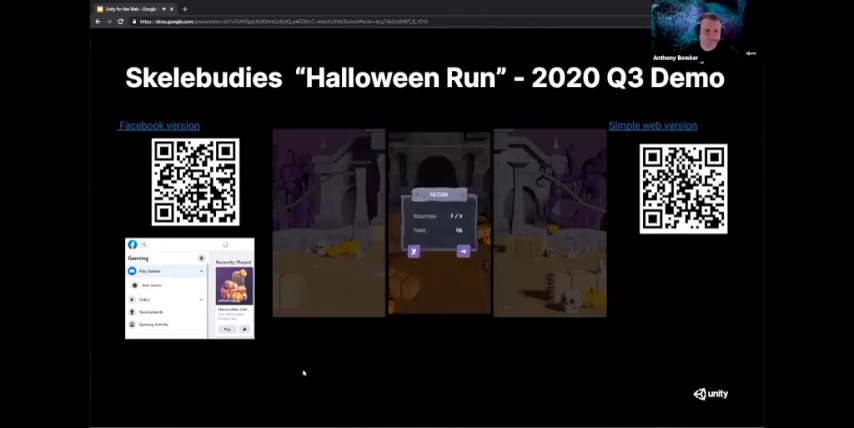
Load and play the embedded Skelebuddies Halloween Run trailer on the 2020 Q3 Demo slide.
click(438, 222)
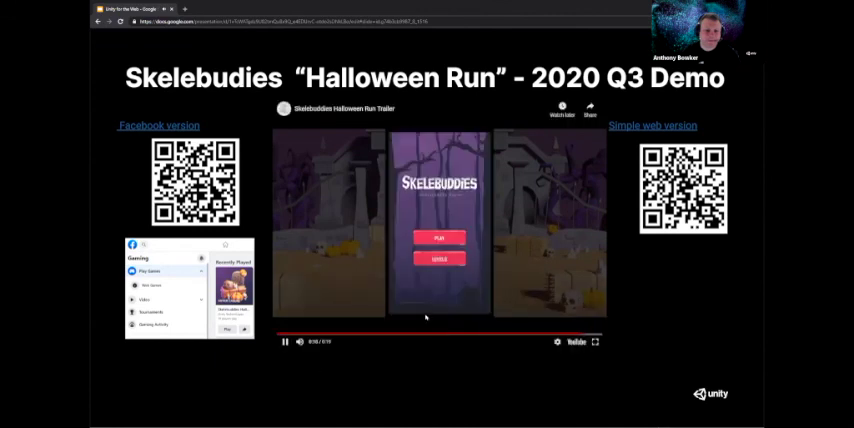
click(440, 230)
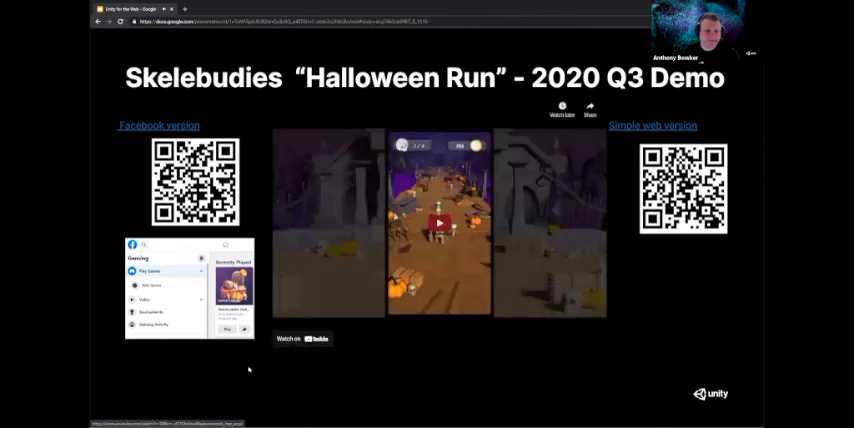